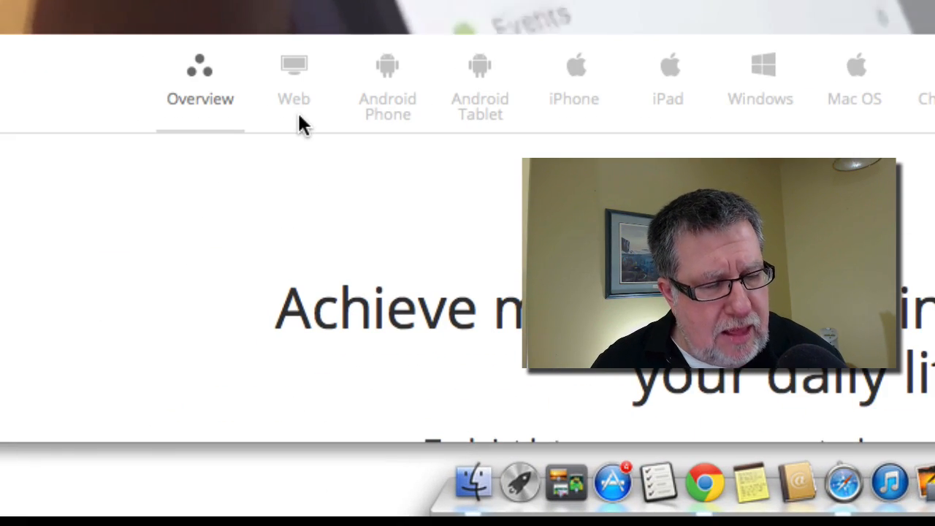
pyautogui.moveTo(435, 143)
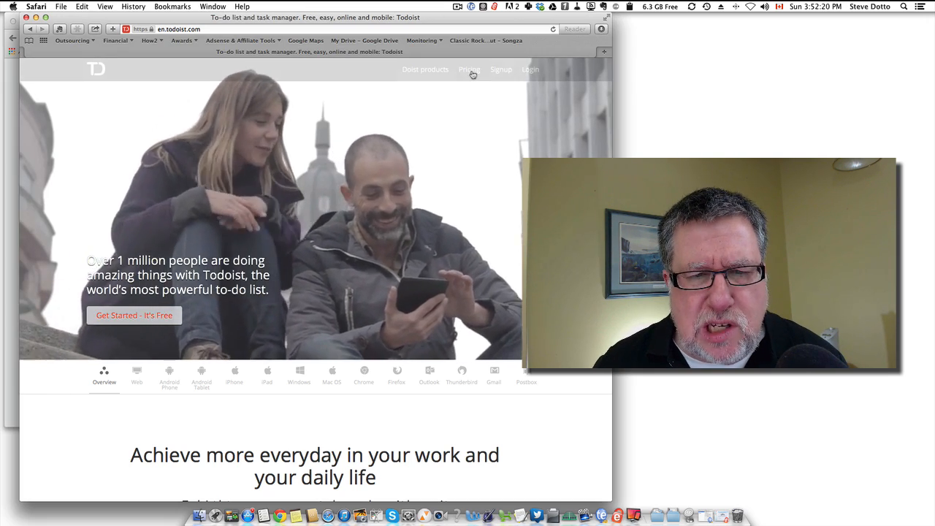
# Open the Todoist pricing page and scroll to the $31-per-year Upgrade Now offer
pyautogui.click(469, 70)
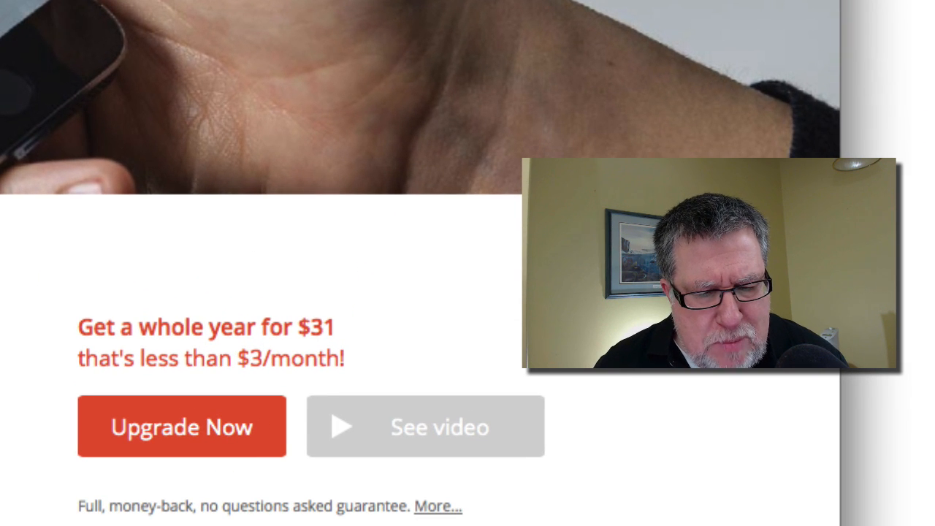
pyautogui.scroll(-3)
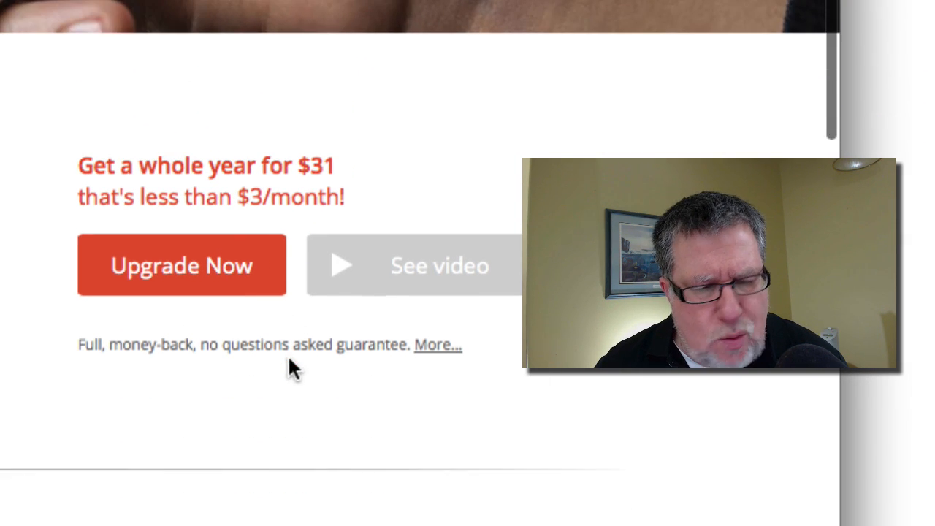
pyautogui.scroll(-3)
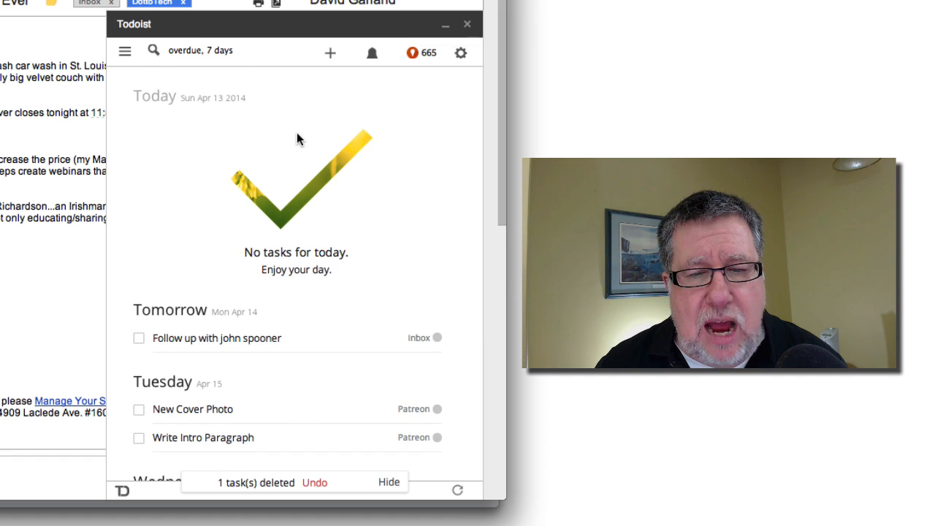
pyautogui.moveTo(330, 53)
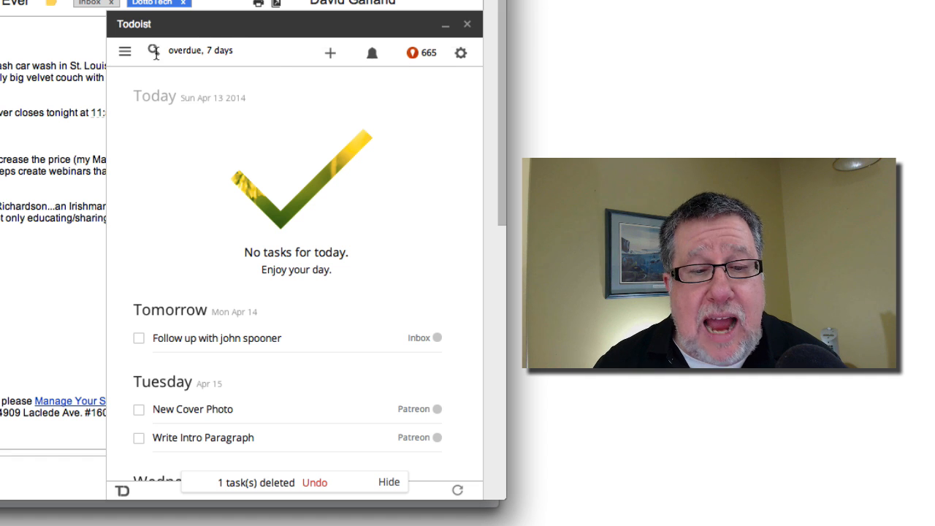
pyautogui.click(125, 51)
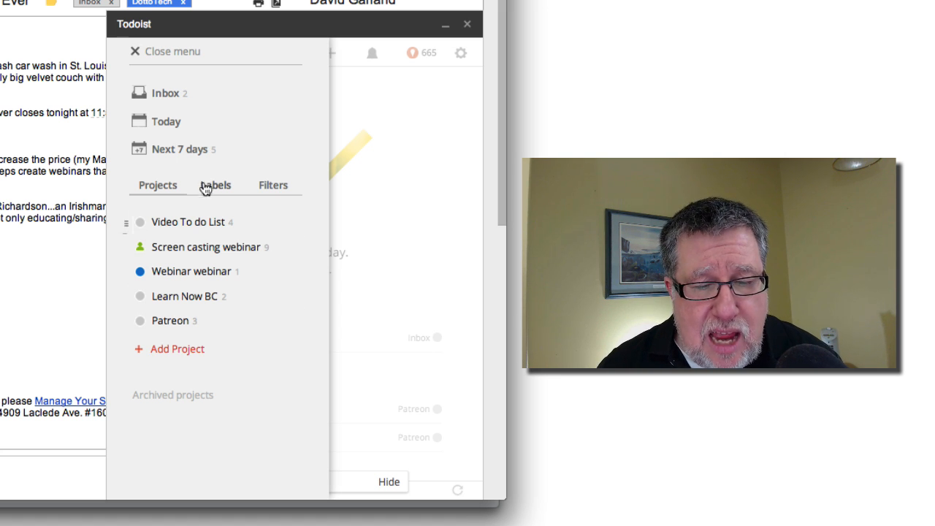
pyautogui.moveTo(139, 55)
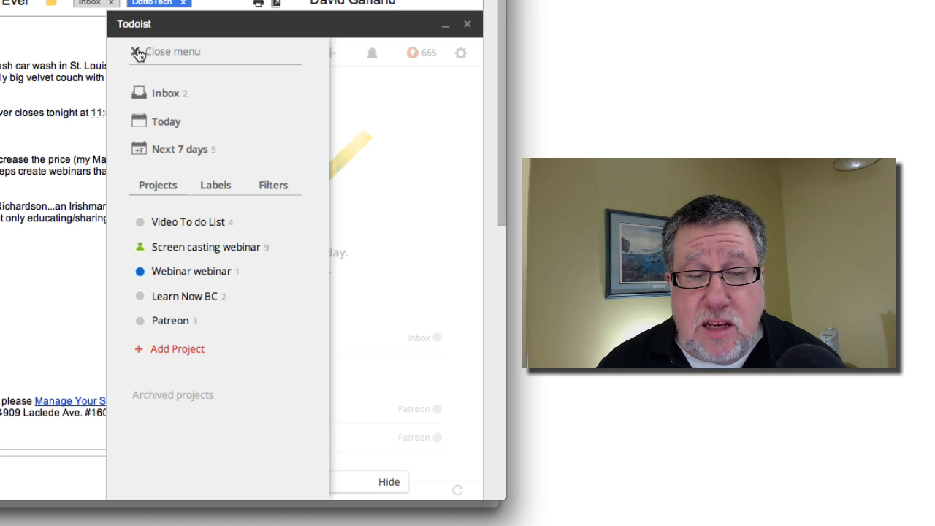
pyautogui.click(138, 52)
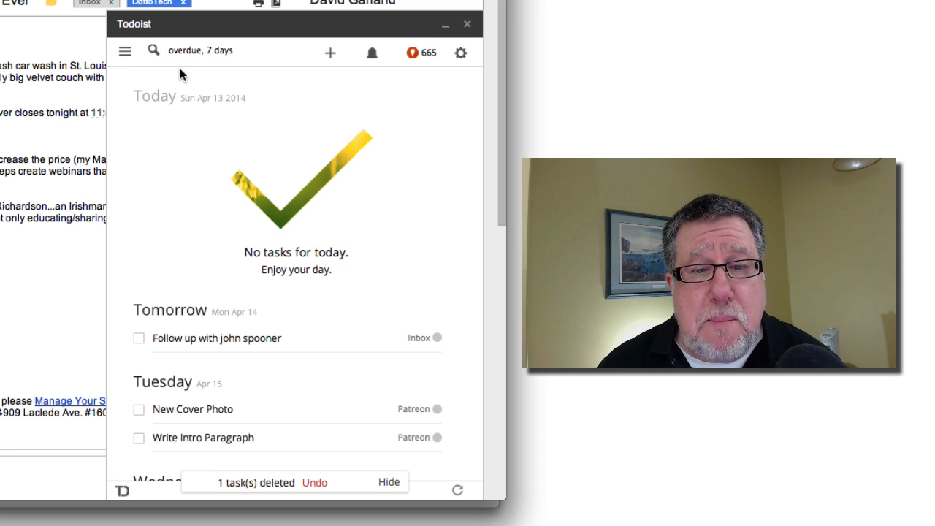
pyautogui.moveTo(473, 79)
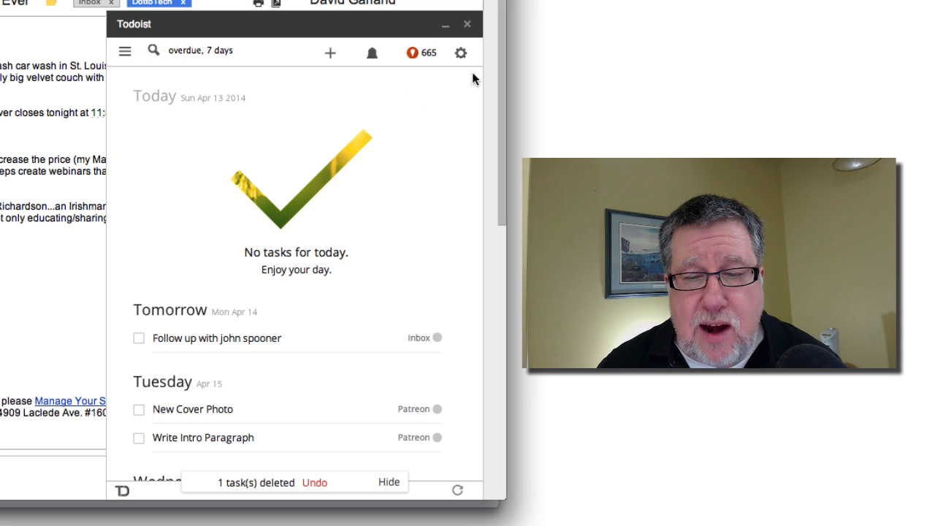
pyautogui.click(460, 53)
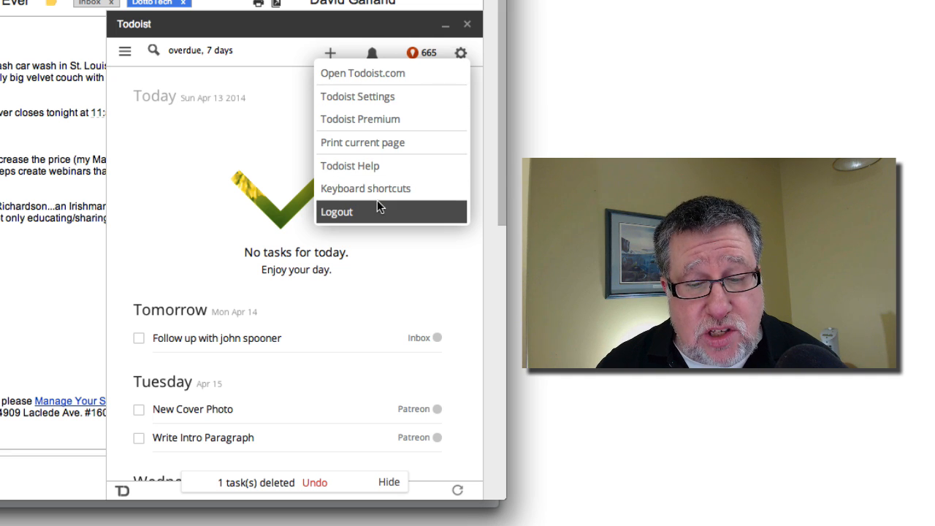
pyautogui.moveTo(387, 188)
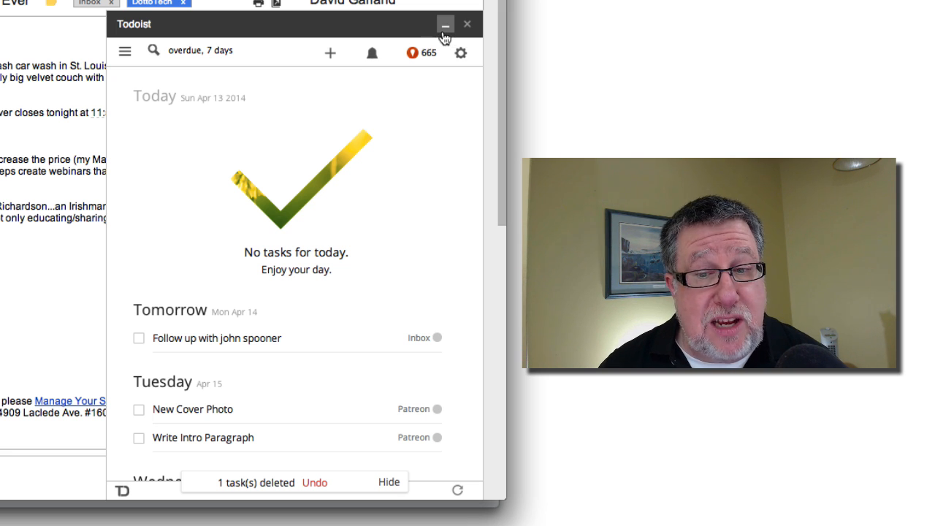
# Minimize the Todoist panel to reveal the Kick-Butt Webinar Blueprint email
pyautogui.click(445, 24)
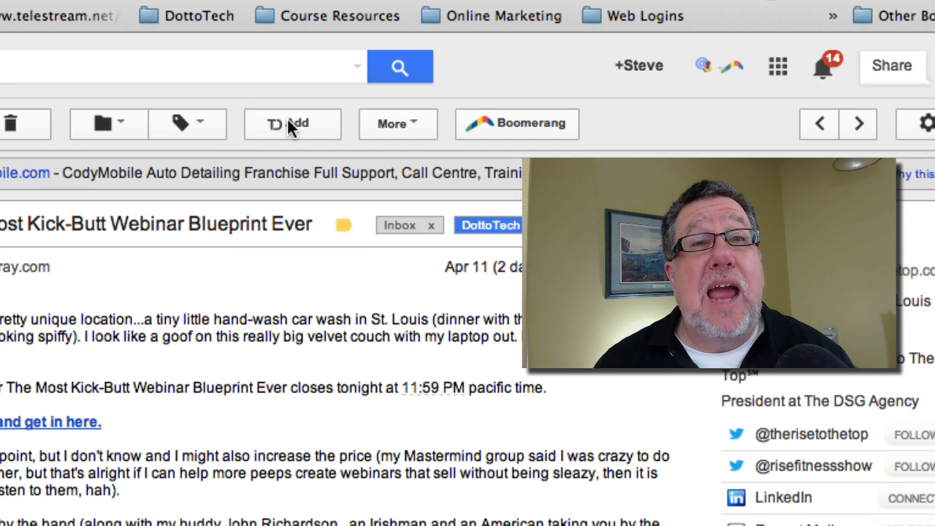
pyautogui.moveTo(292, 124)
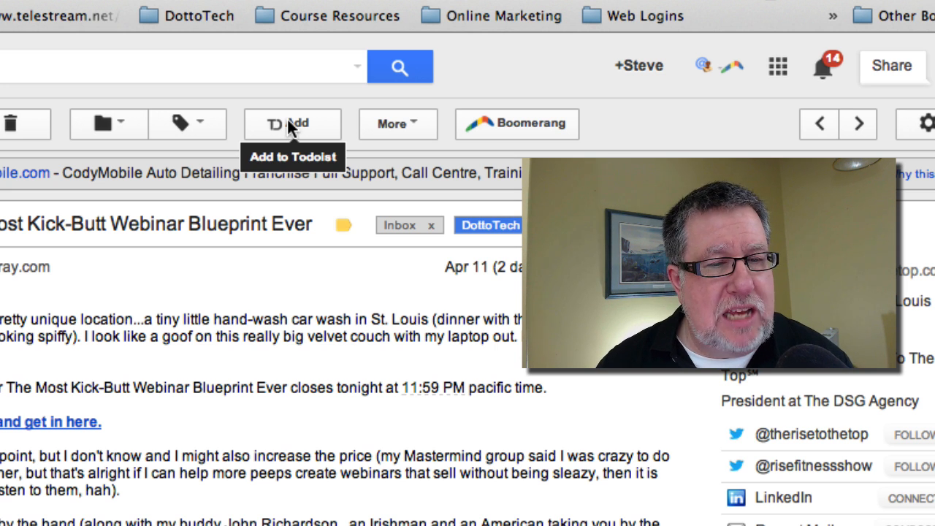
# Add the FINAL CHANCE webinar email to Todoist with due date April 16
pyautogui.click(292, 123)
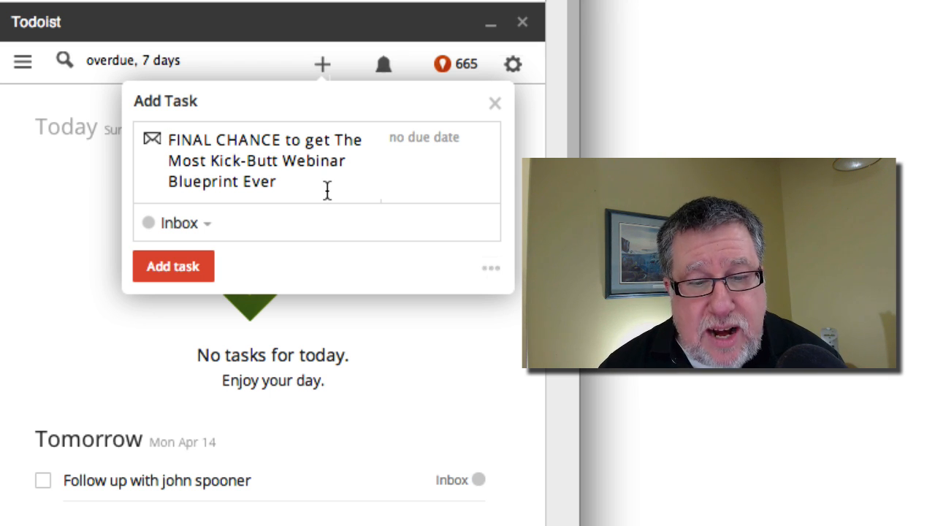
pyautogui.click(173, 266)
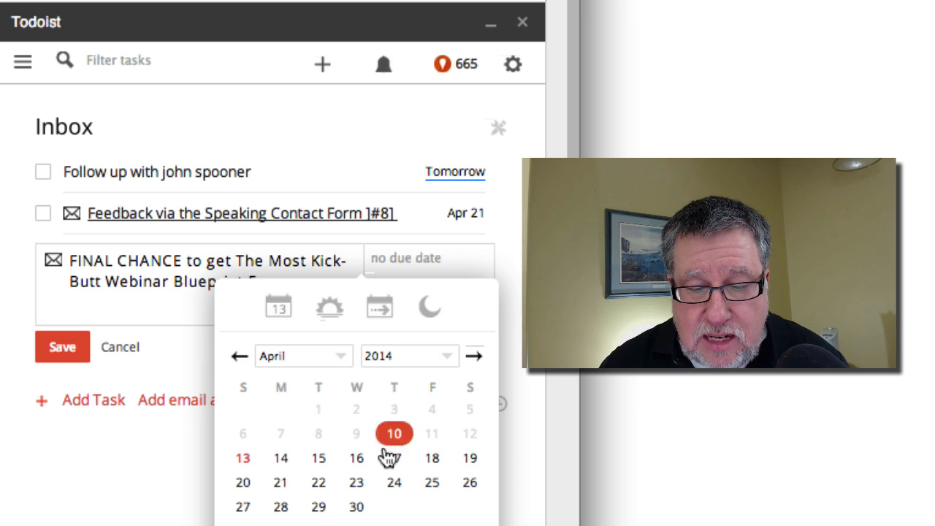
pyautogui.click(355, 458)
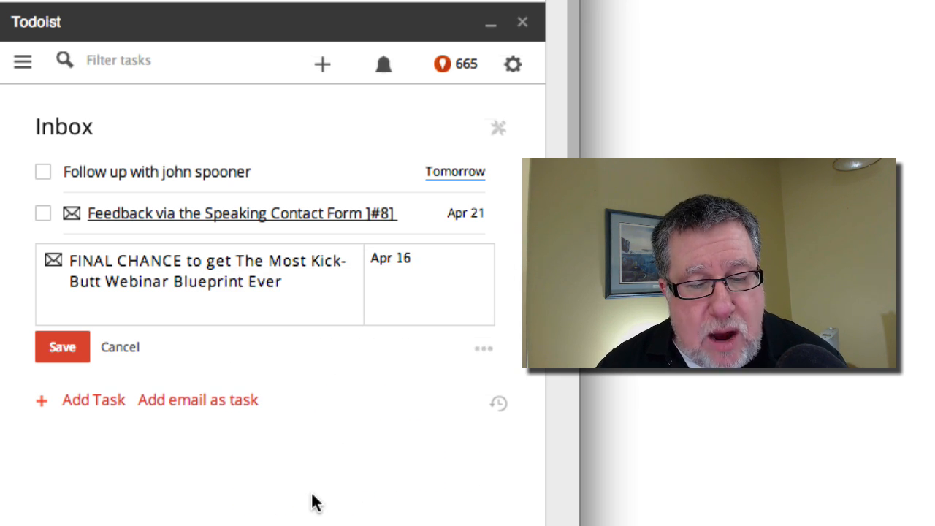
pyautogui.click(62, 346)
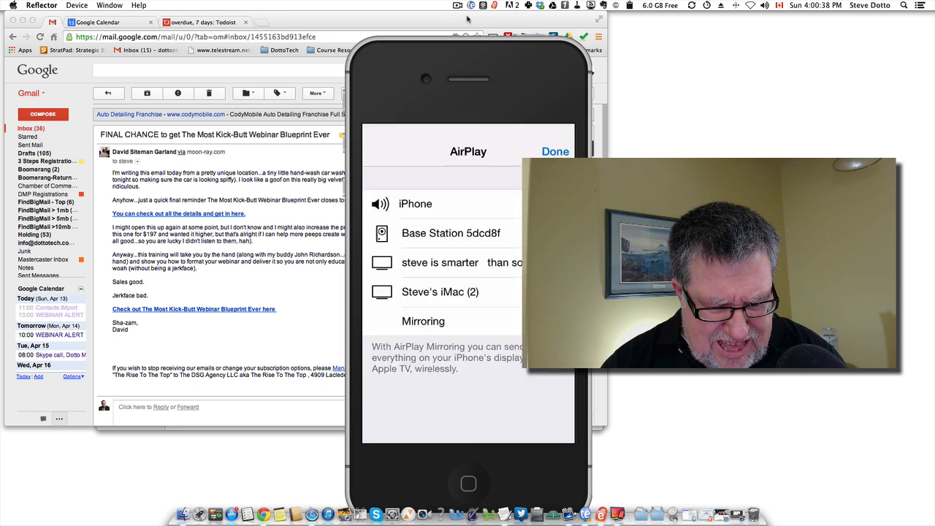
# Finish AirPlay mirroring and open the iPhone Todoist app's side menu
pyautogui.click(555, 151)
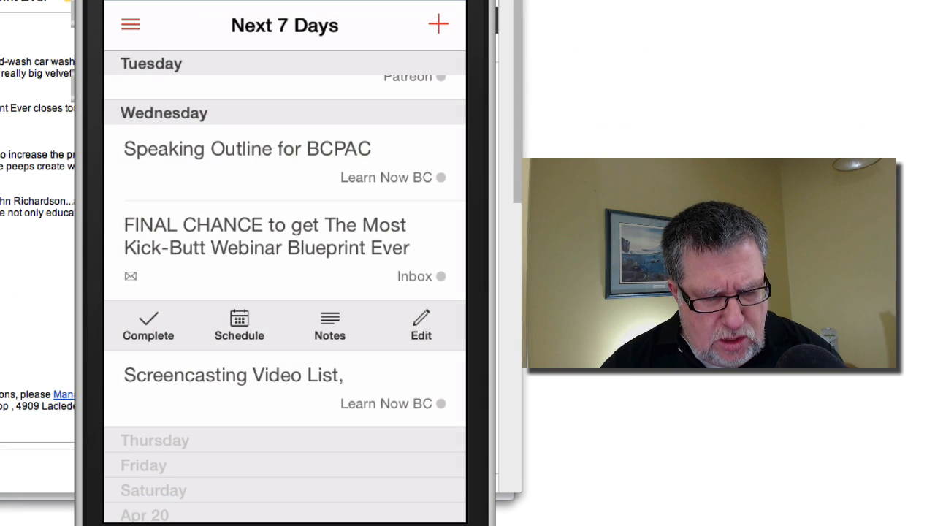
pyautogui.click(130, 24)
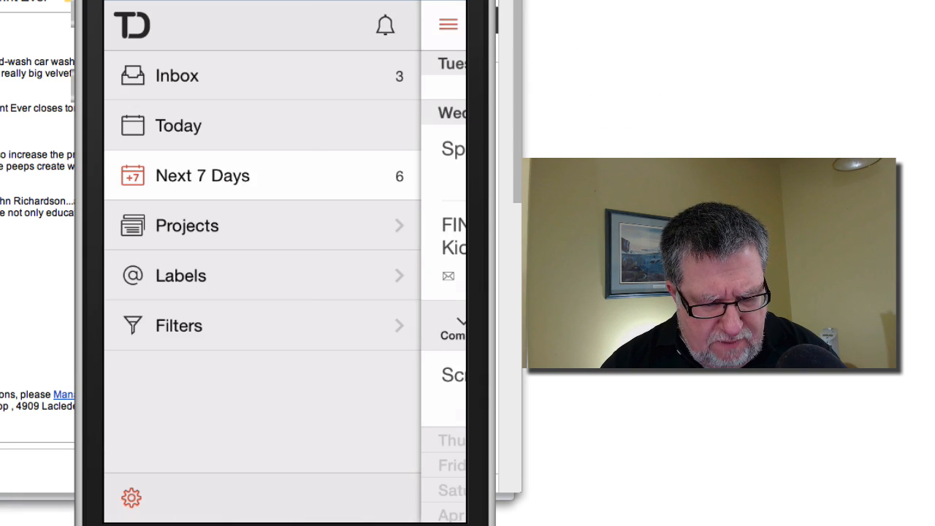